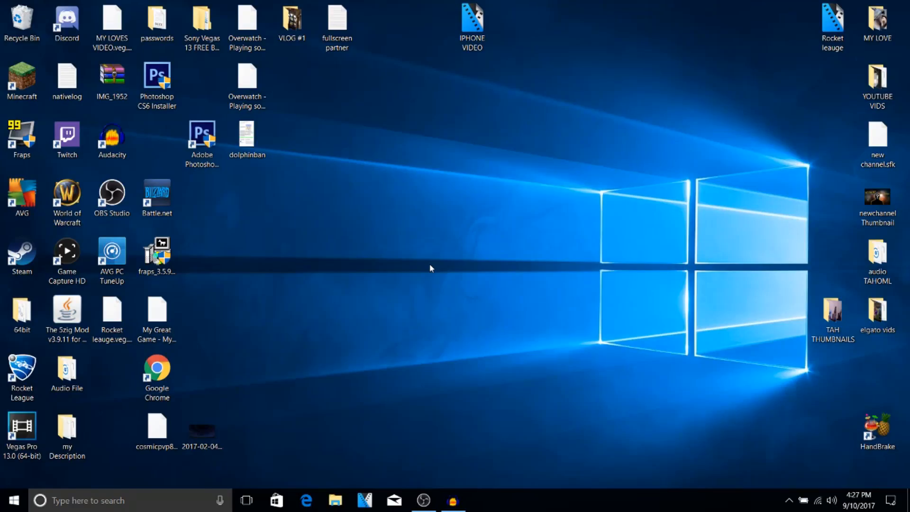
pyautogui.moveTo(456, 186)
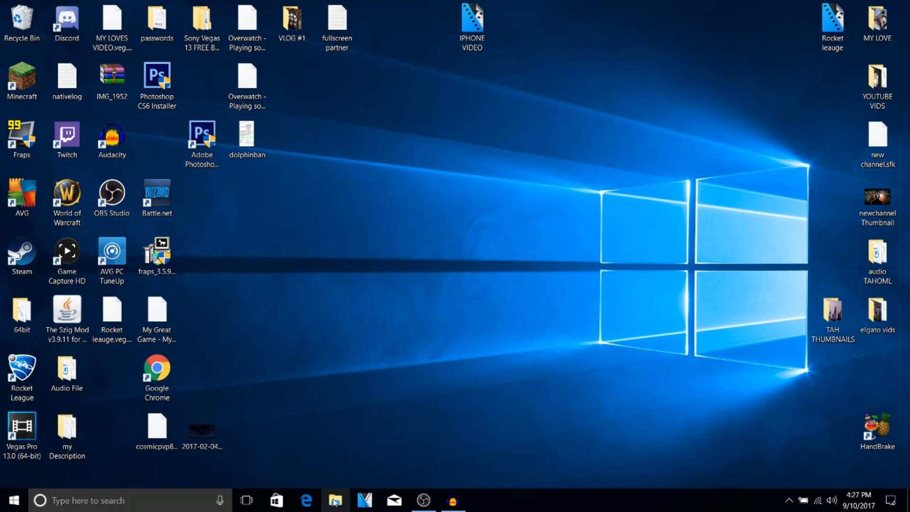
# Browse into the connected Apple iPhone's Internal Storage in File Explorer.
pyautogui.click(335, 499)
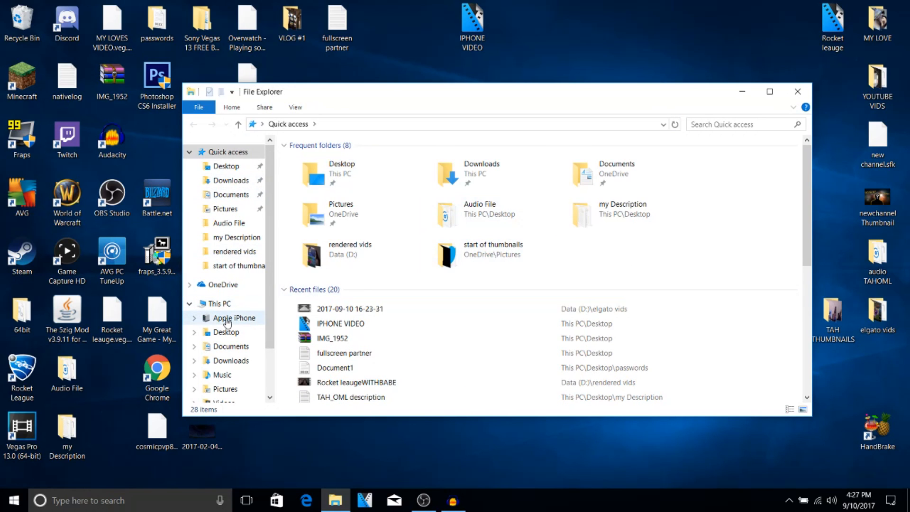
pyautogui.click(234, 317)
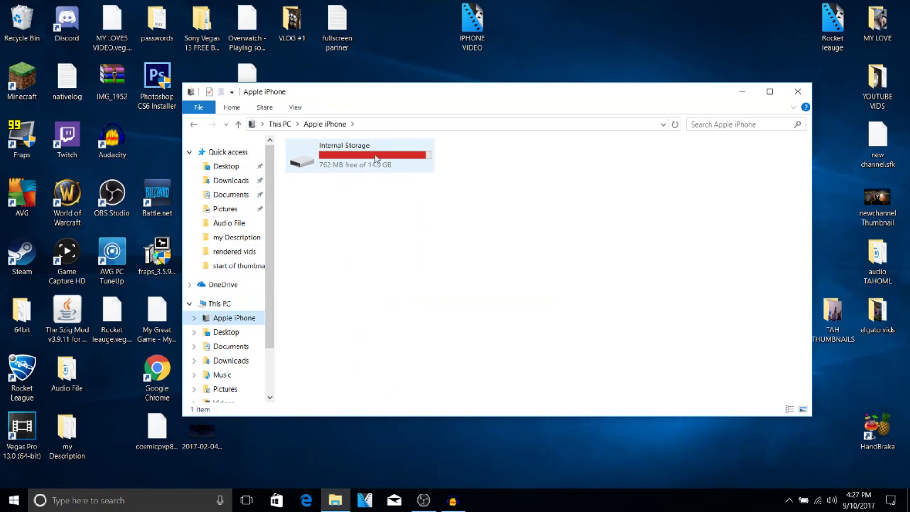
pyautogui.moveTo(399, 168)
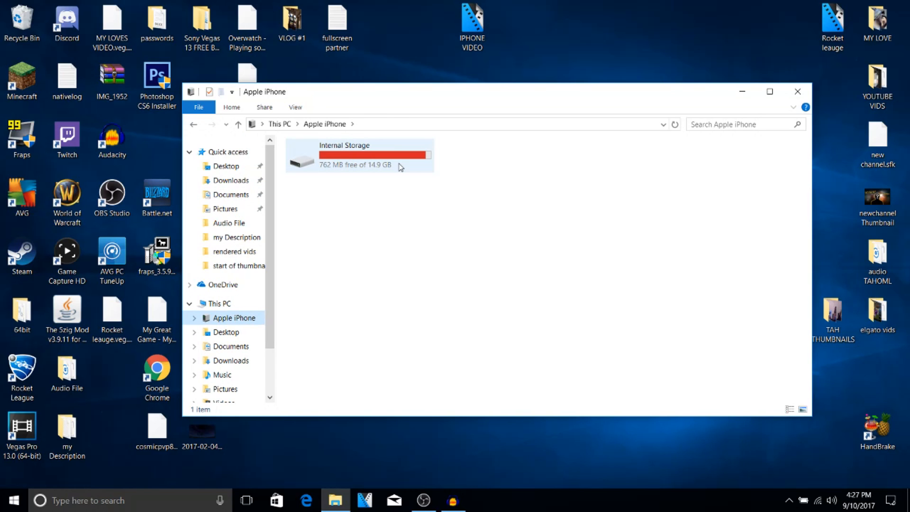
pyautogui.doubleClick(344, 155)
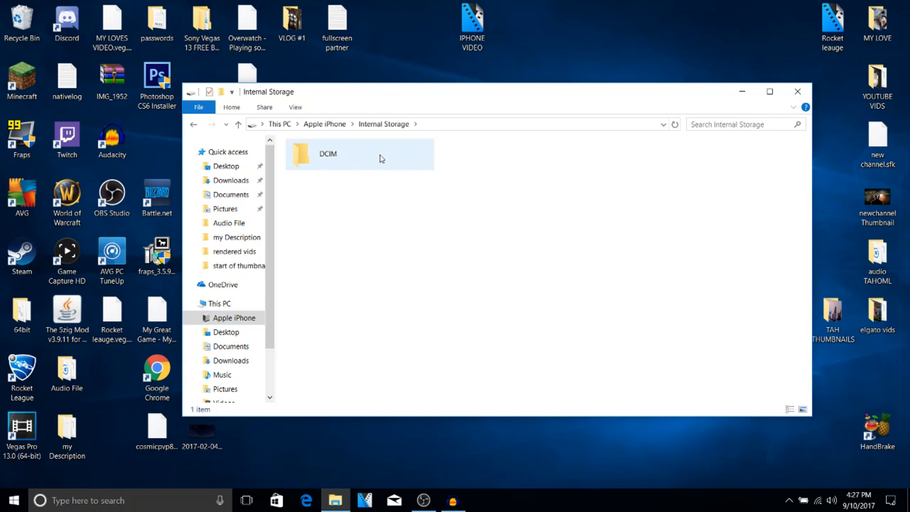
# Navigate into DCIM and the 102APPLE camera folder holding IMG_2130.
pyautogui.doubleClick(327, 153)
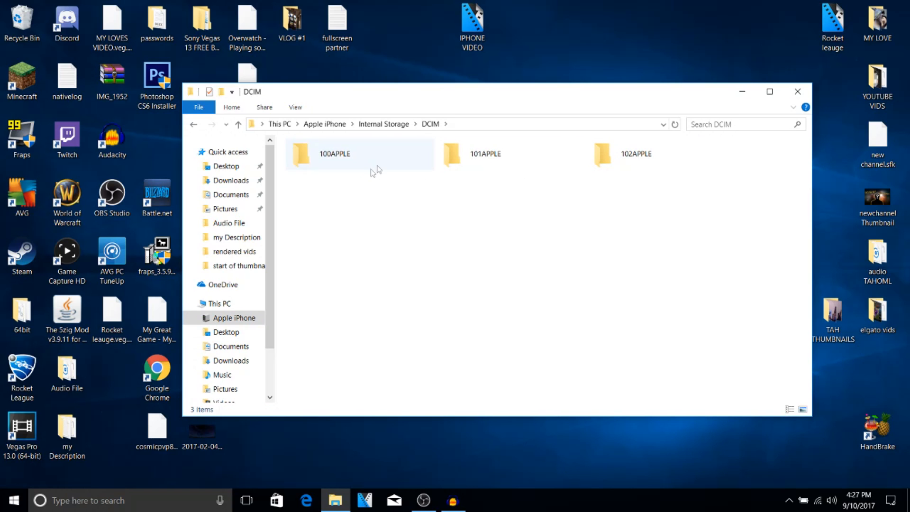
pyautogui.click(636, 154)
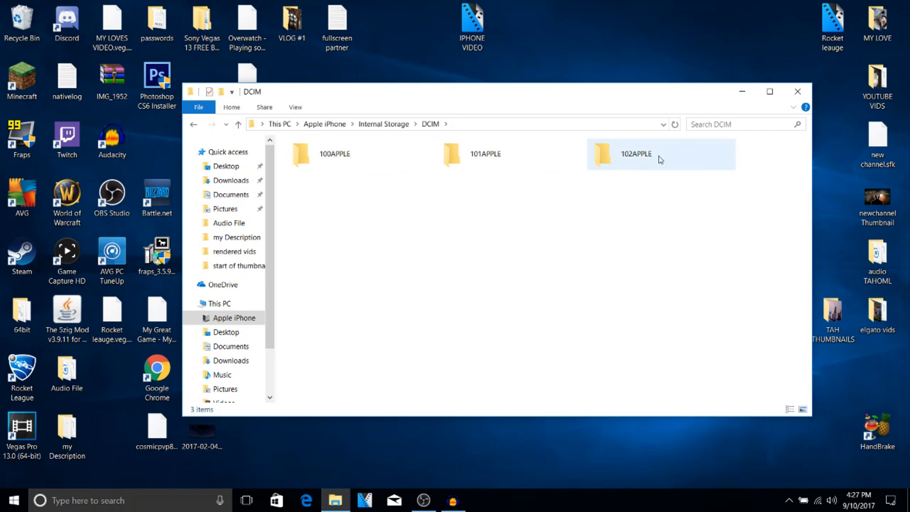
pyautogui.doubleClick(635, 154)
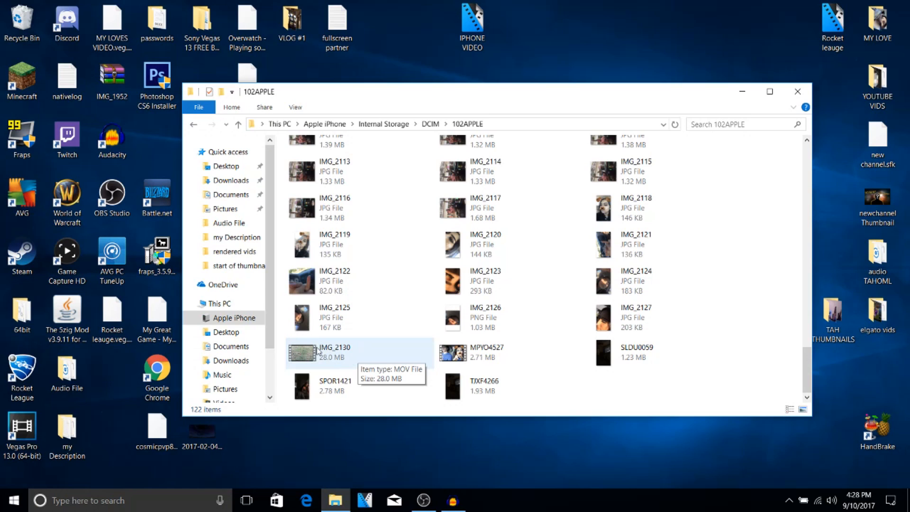
# Copy the IMG_2130 video from the 102APPLE folder onto the desktop.
pyautogui.click(336, 352)
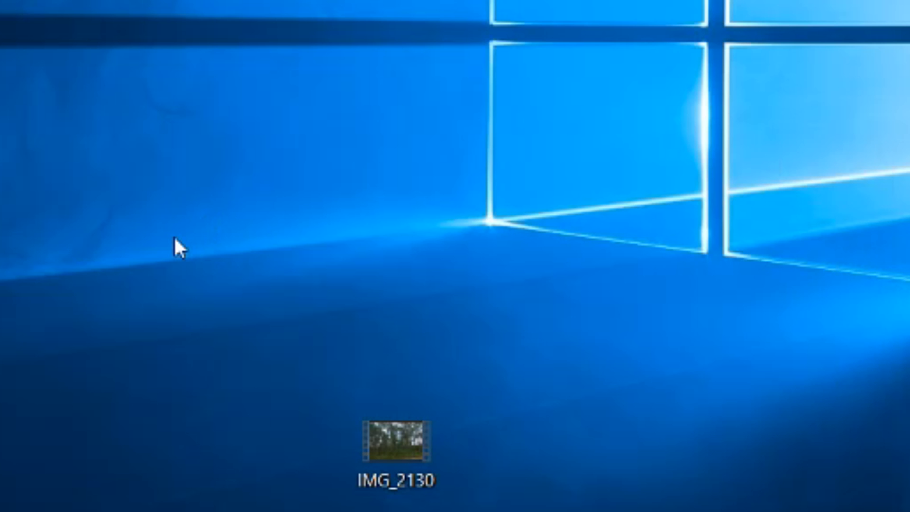
# Pack IMG_2130 into an IMG_2130.rar archive on the desktop with default settings.
pyautogui.rightClick(396, 447)
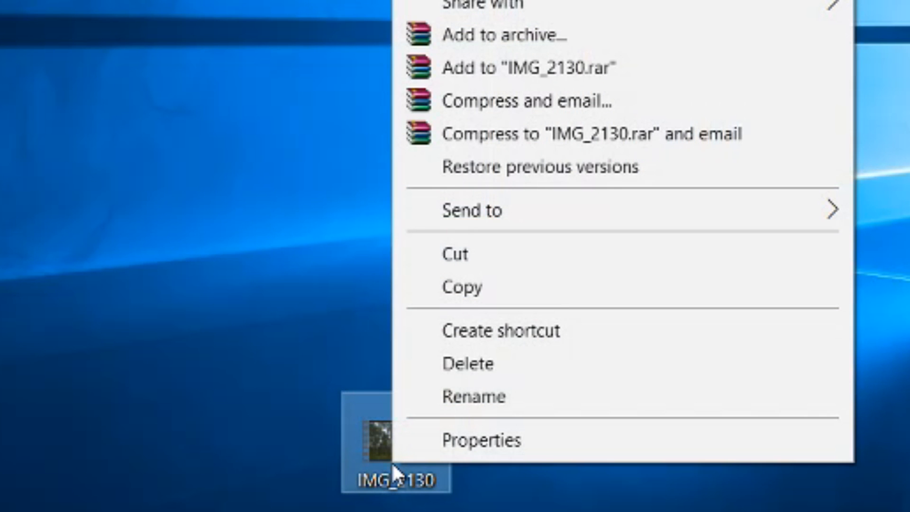
pyautogui.moveTo(574, 10)
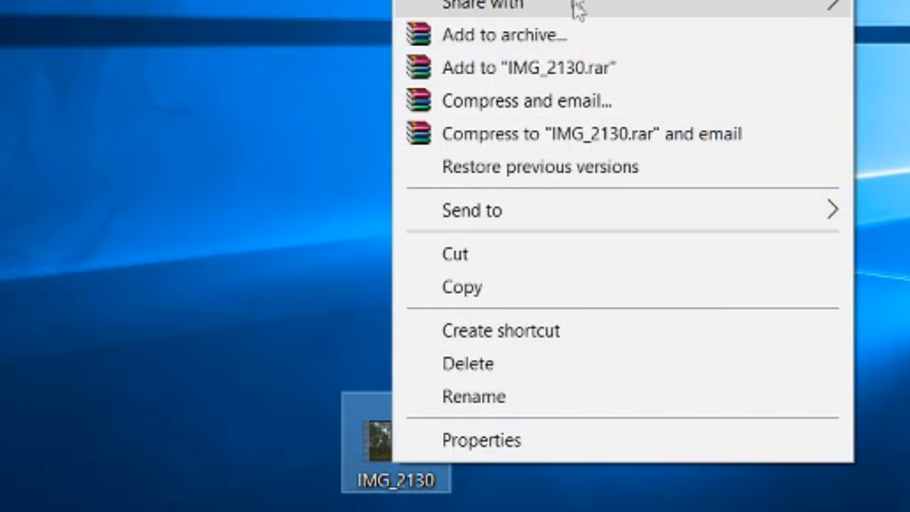
pyautogui.click(504, 34)
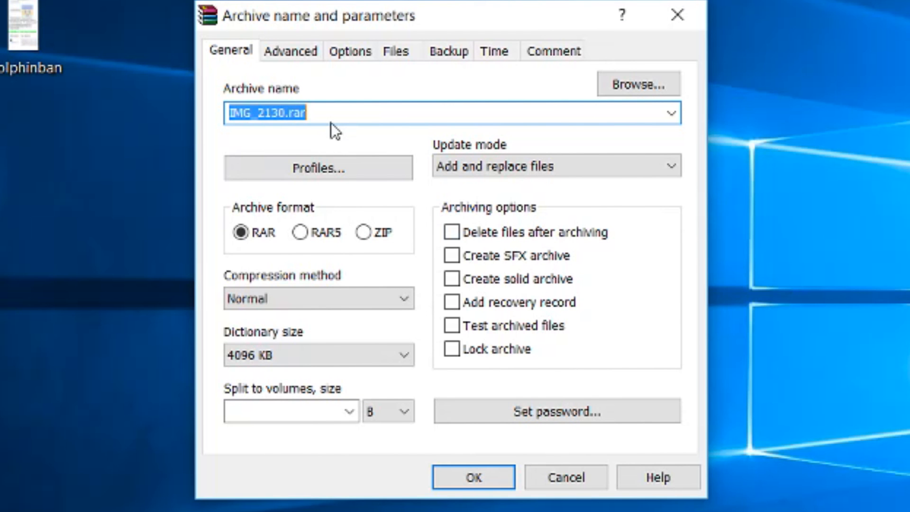
pyautogui.moveTo(272, 220)
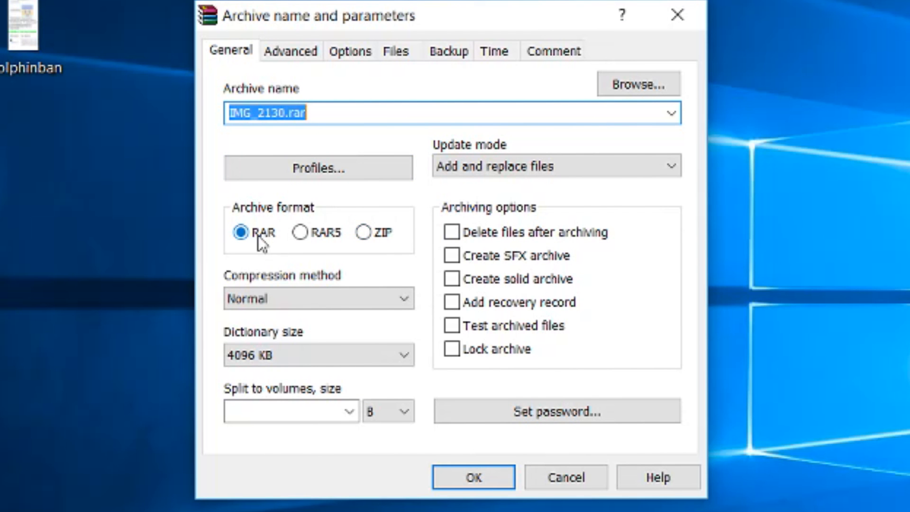
pyautogui.click(472, 477)
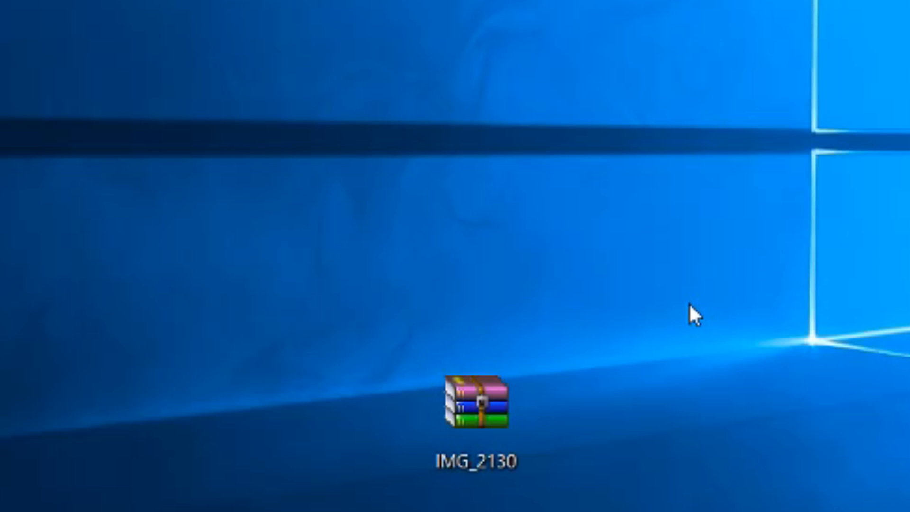
pyautogui.moveTo(595, 445)
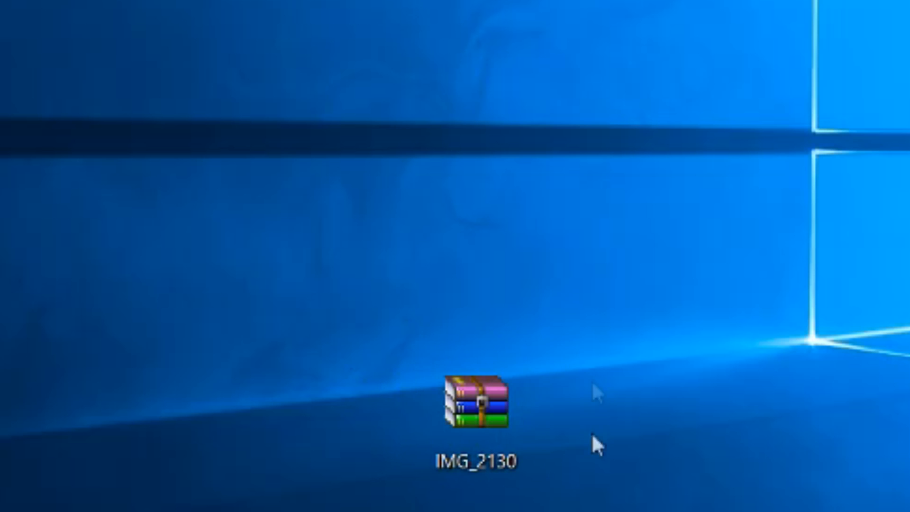
pyautogui.moveTo(475, 412)
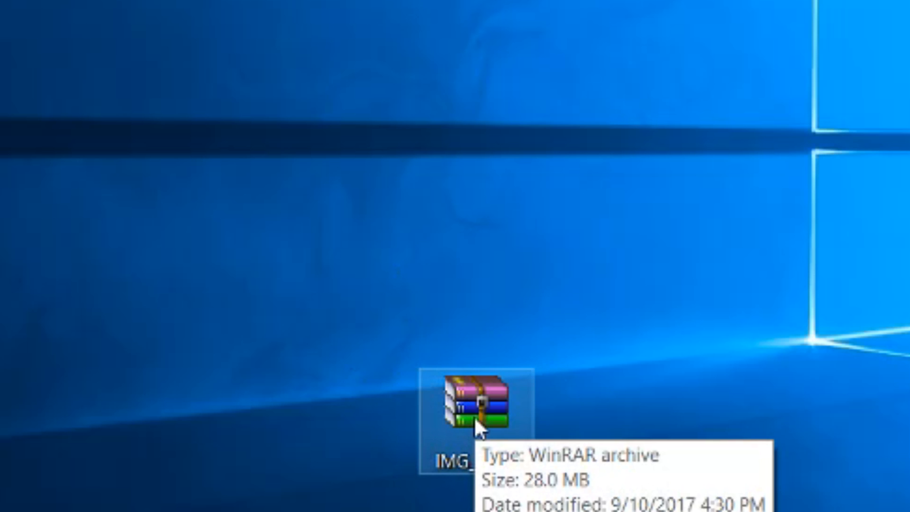
# Rename IMG_2130.MOV inside the archive to Iphone vid.mp4.
pyautogui.doubleClick(475, 400)
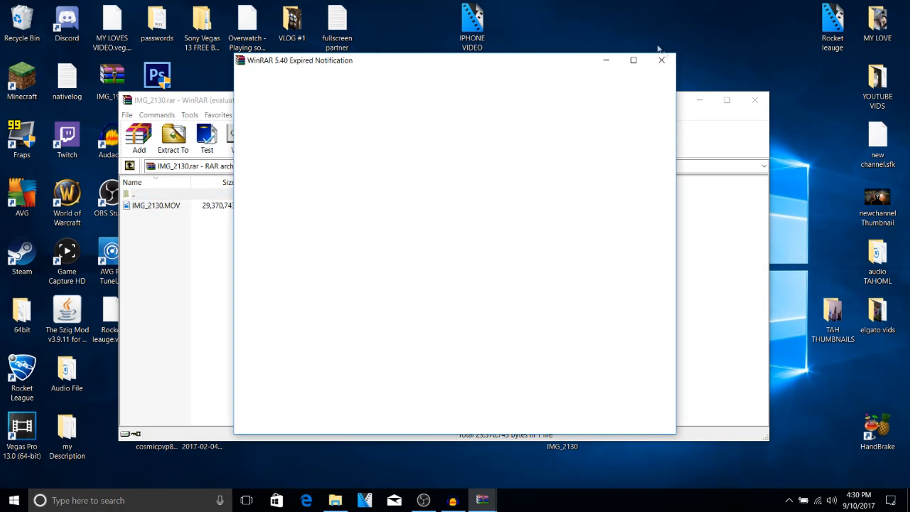
pyautogui.click(660, 59)
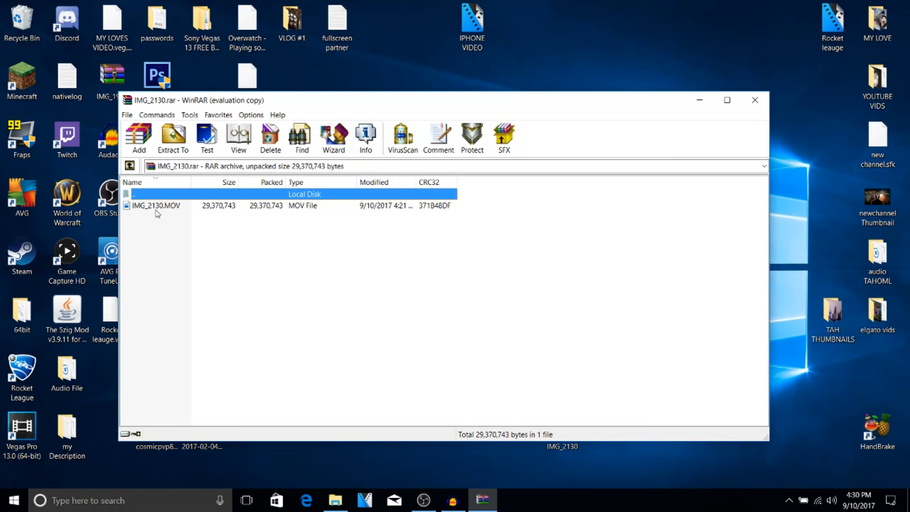
pyautogui.click(156, 205)
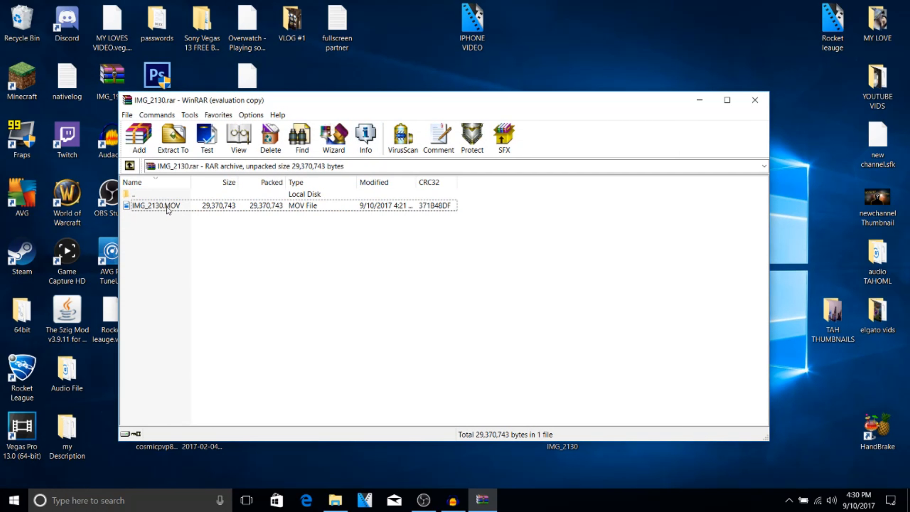
pyautogui.click(156, 205)
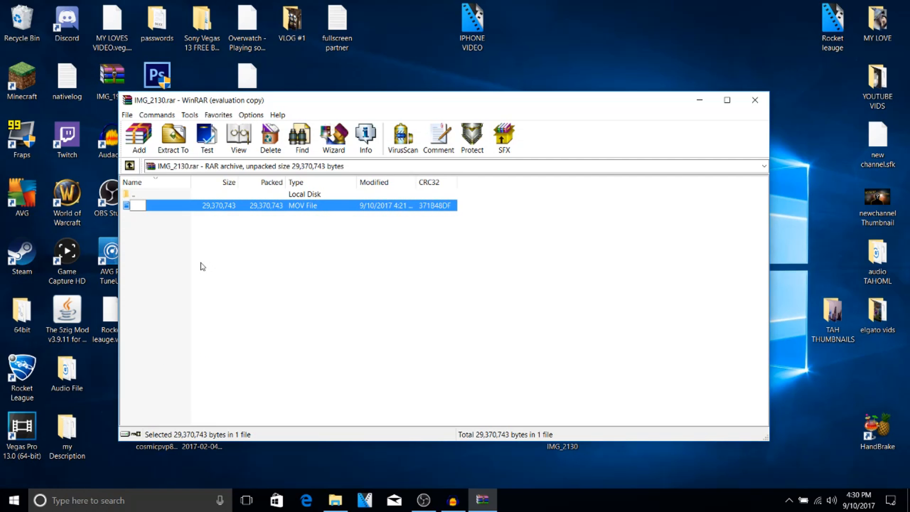
pyautogui.write('Iphom')
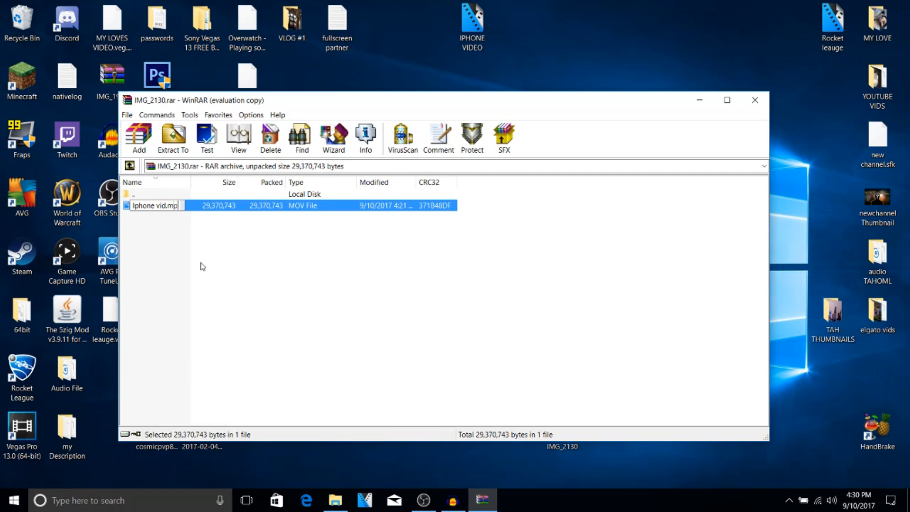
pyautogui.write('4')
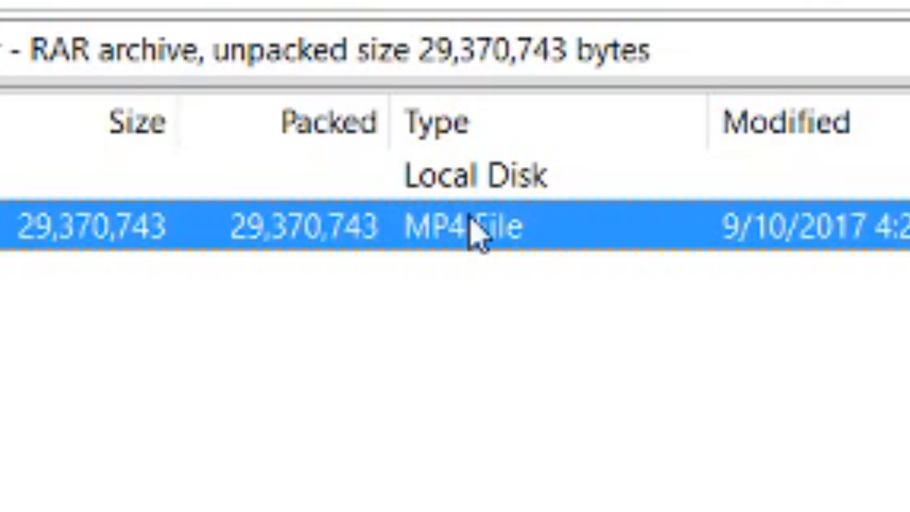
pyautogui.moveTo(488, 255)
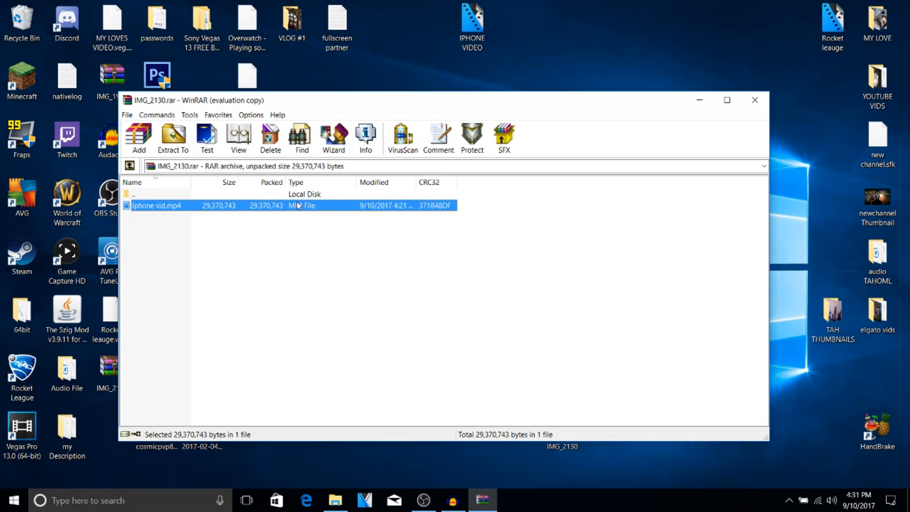
# Extract the renamed Iphone vid.mp4 from the archive to the desktop.
pyautogui.click(173, 138)
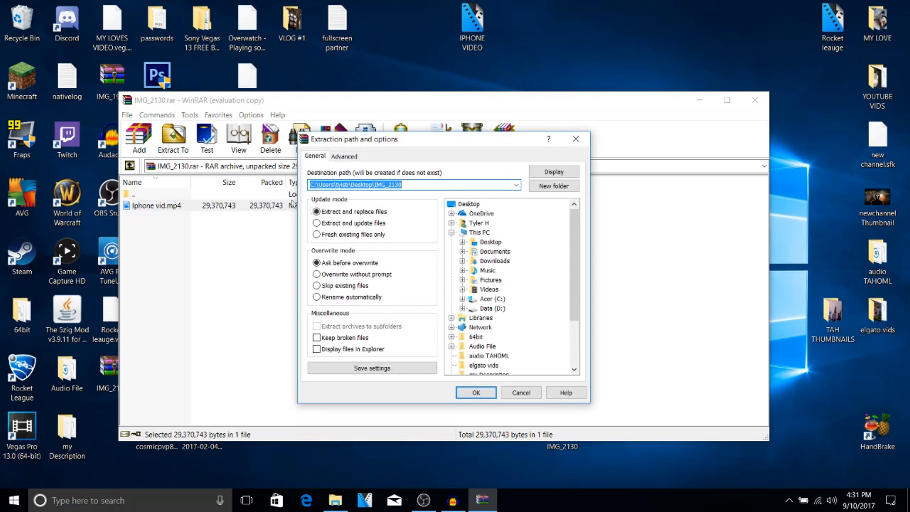
pyautogui.click(492, 241)
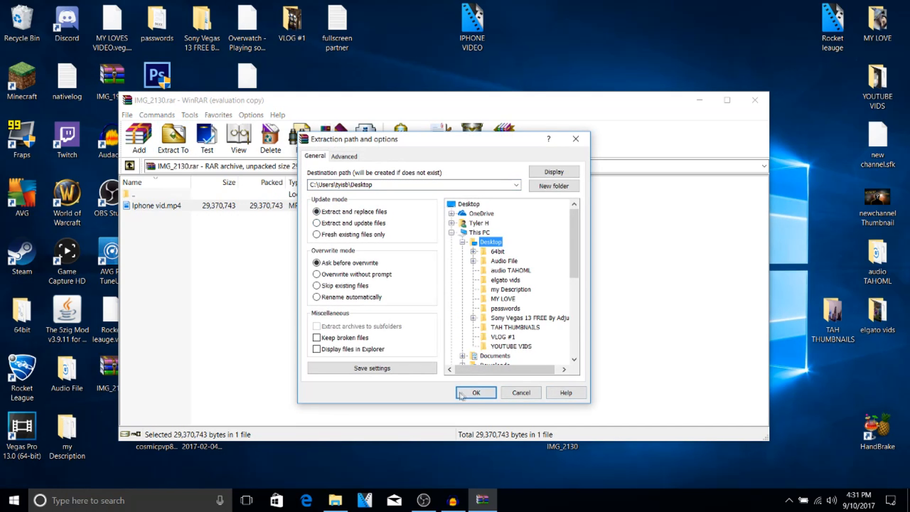
pyautogui.click(476, 392)
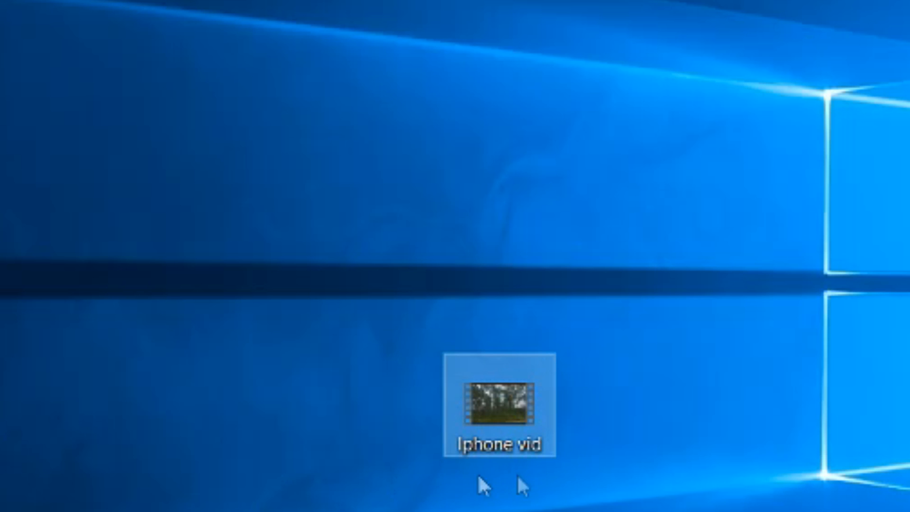
pyautogui.moveTo(568, 331)
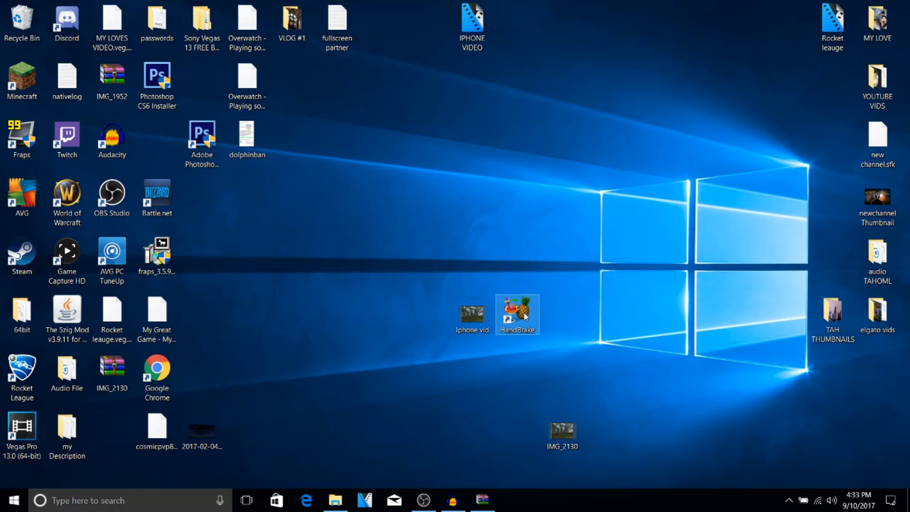
# Launch HandBrake and load Iphone vid.mp4 from the desktop as the source.
pyautogui.doubleClick(516, 314)
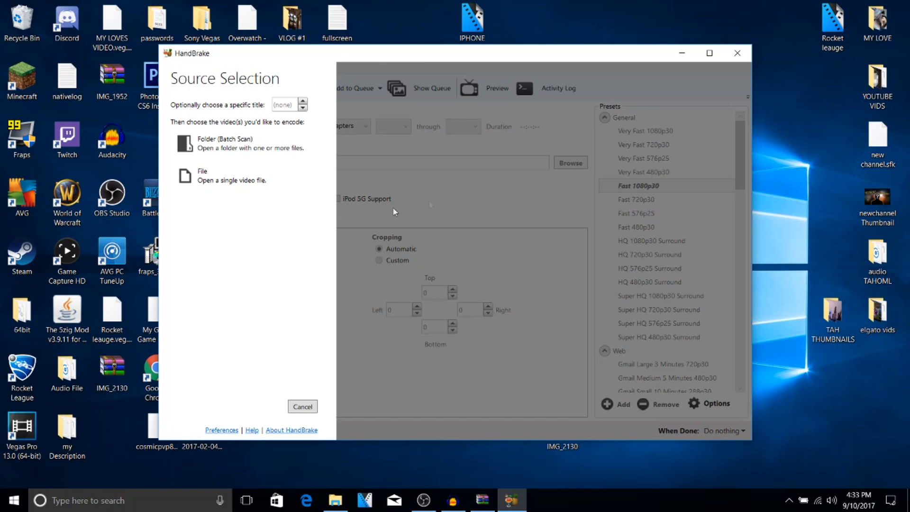
pyautogui.moveTo(223, 85)
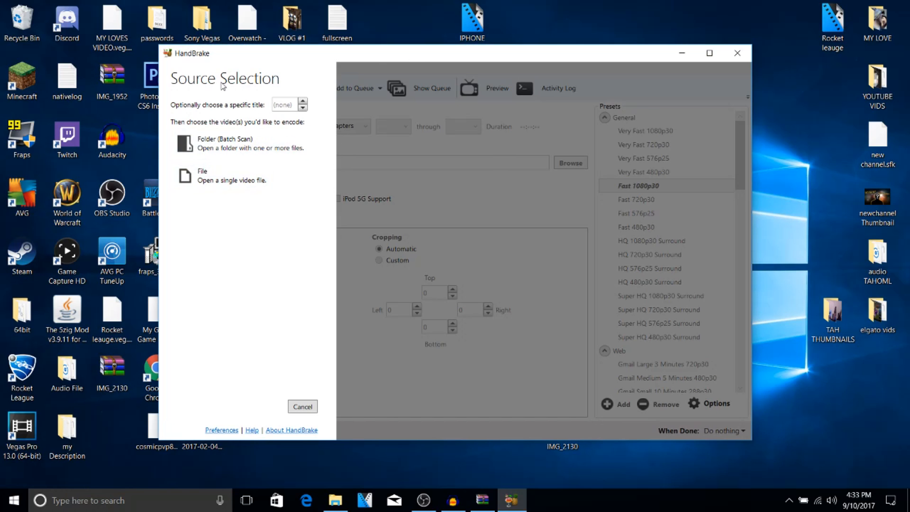
pyautogui.moveTo(243, 176)
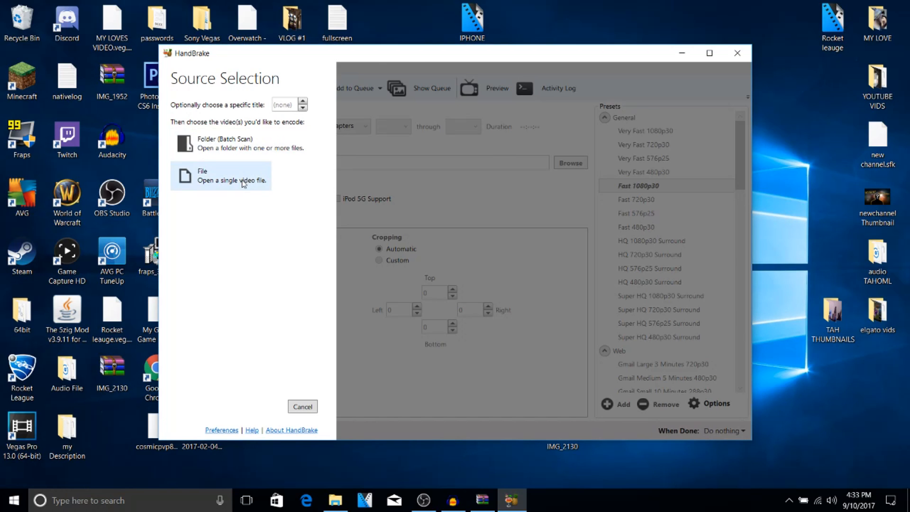
pyautogui.moveTo(248, 187)
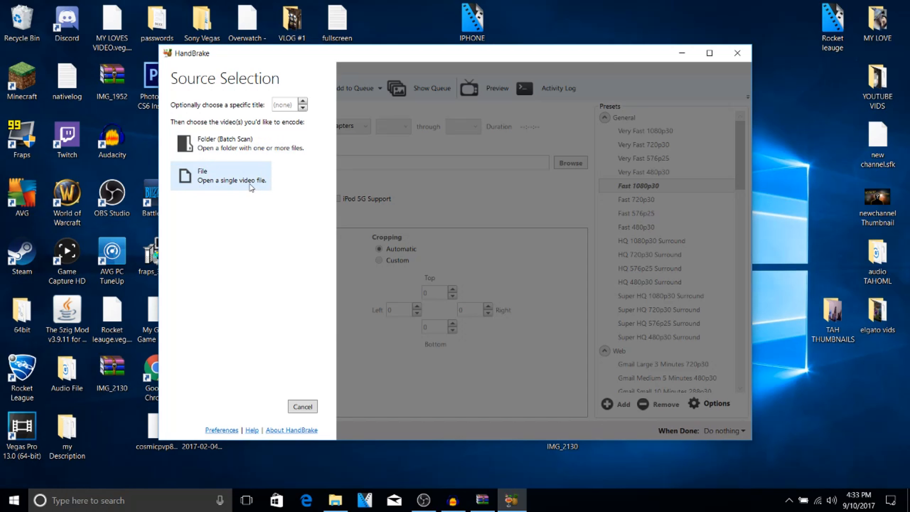
pyautogui.click(220, 176)
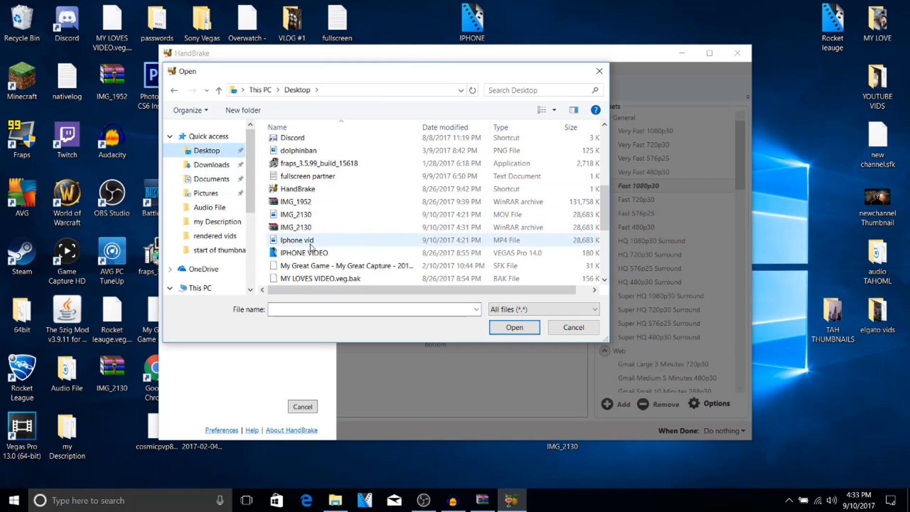
pyautogui.click(296, 240)
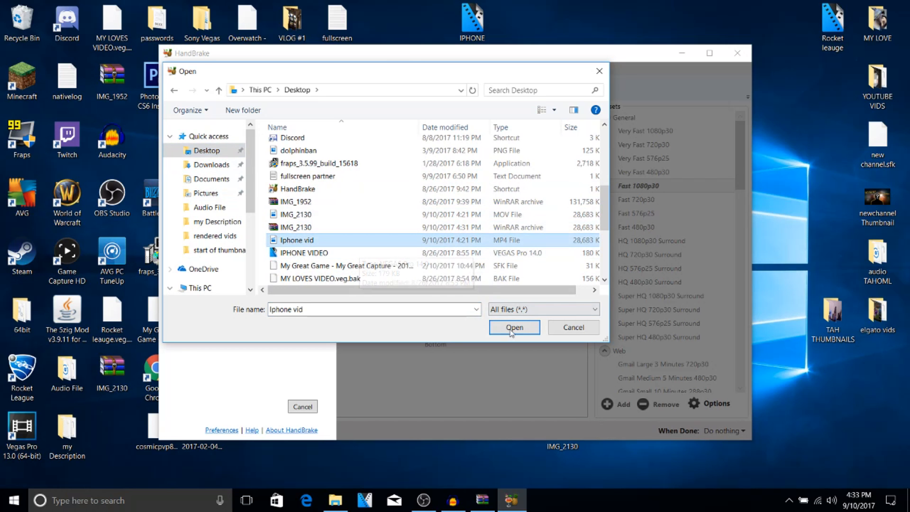
pyautogui.click(513, 327)
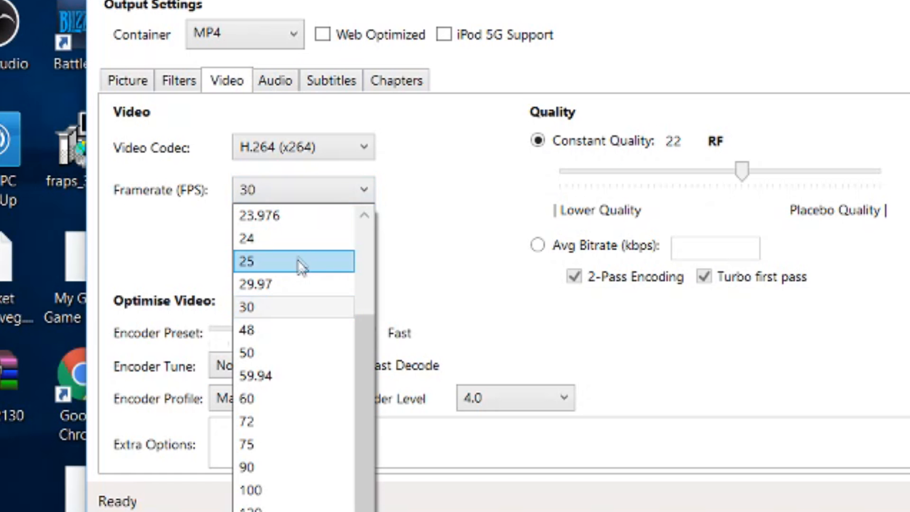
# Set the video framerate to Same as source with Constant Framerate.
pyautogui.click(302, 189)
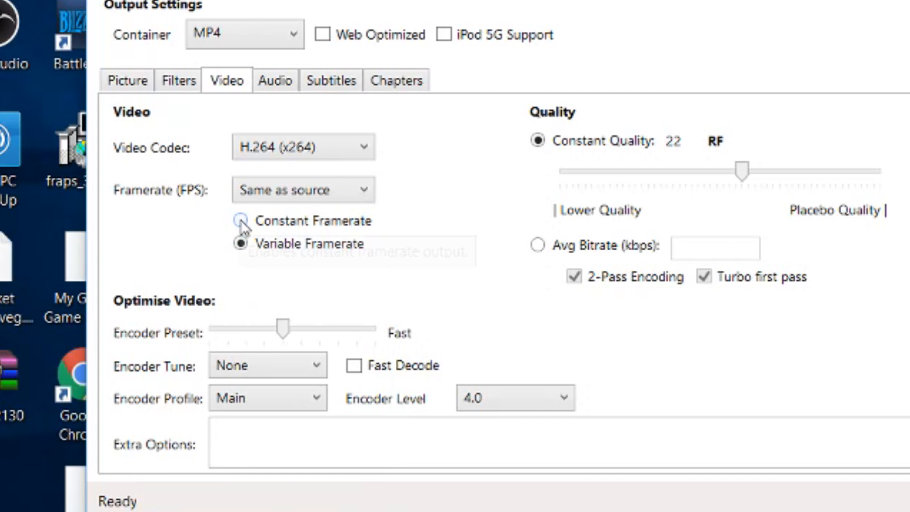
pyautogui.click(241, 220)
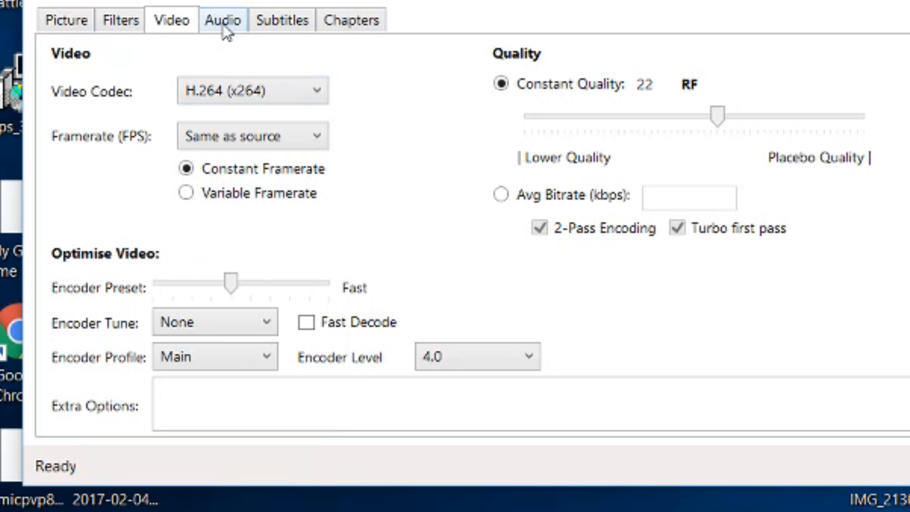
# Raise the audio track bitrate to 256.
pyautogui.click(222, 20)
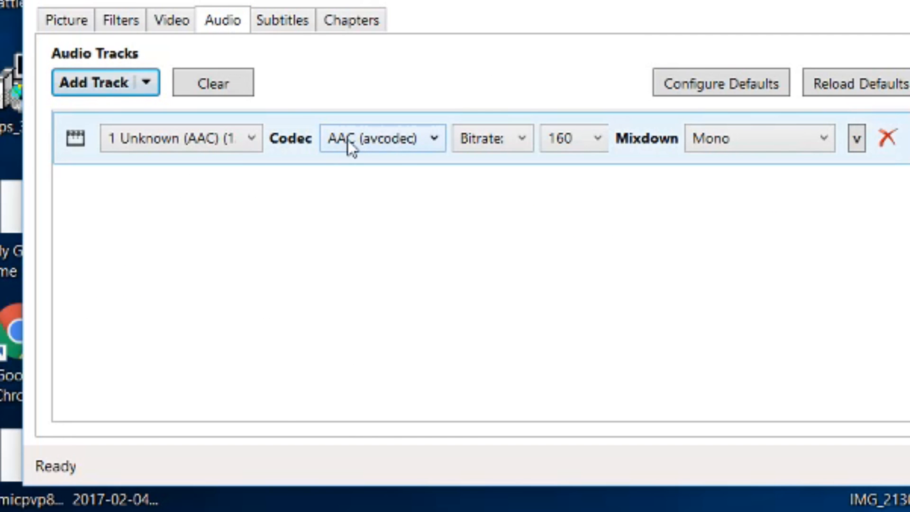
pyautogui.click(572, 137)
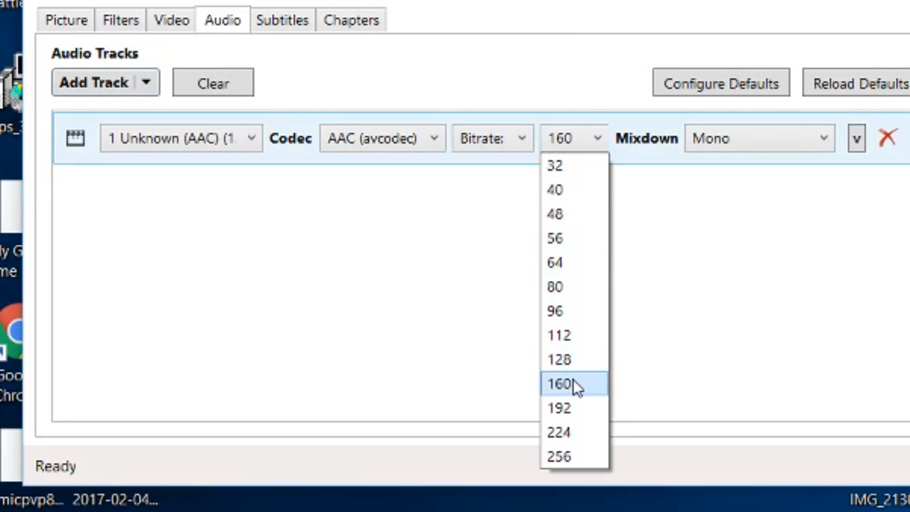
pyautogui.moveTo(588, 432)
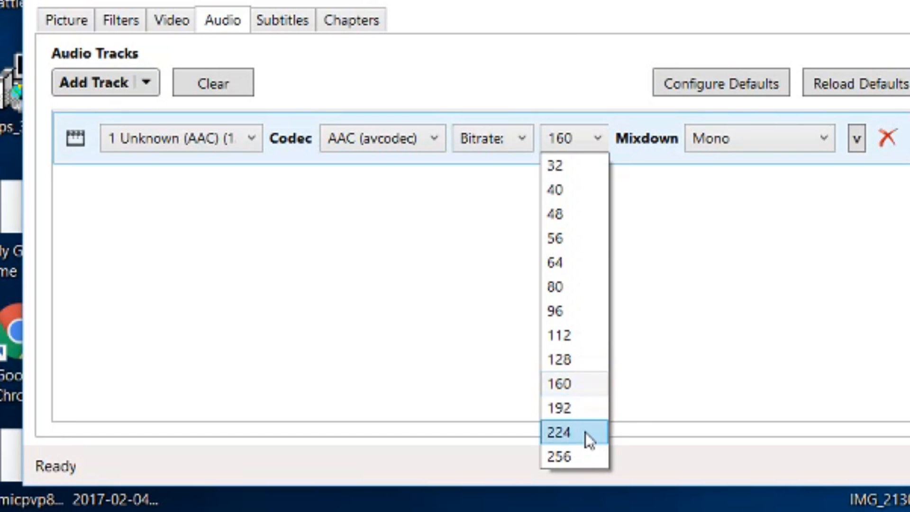
pyautogui.moveTo(574, 456)
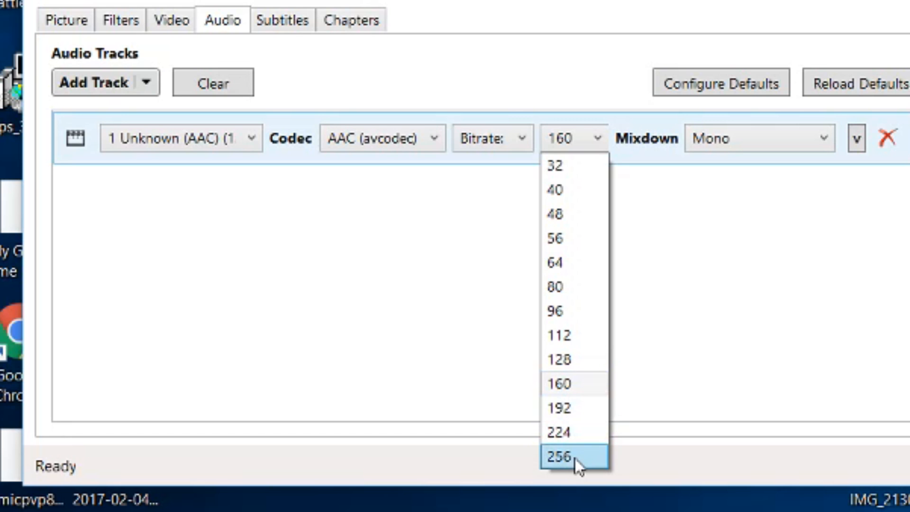
pyautogui.click(559, 455)
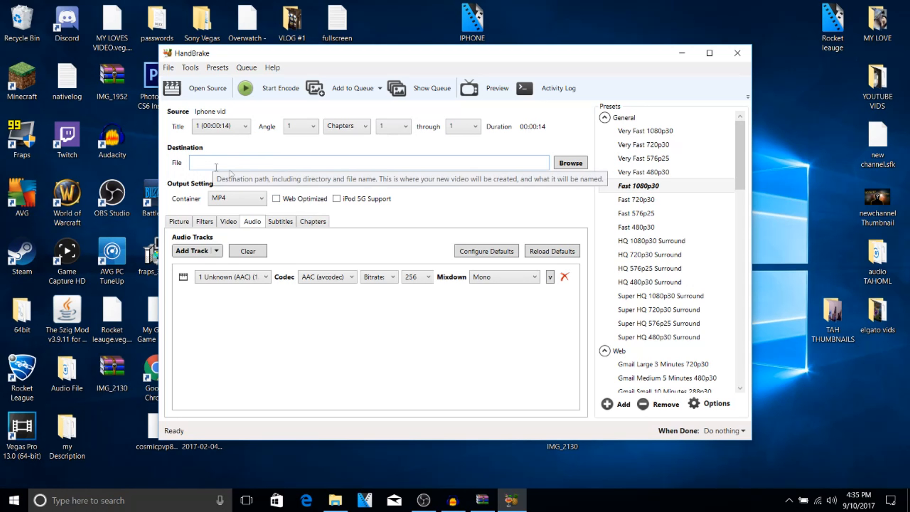
# Save the output on the desktop as IPHONE VID SONY VEGAS.mp4.
pyautogui.click(570, 162)
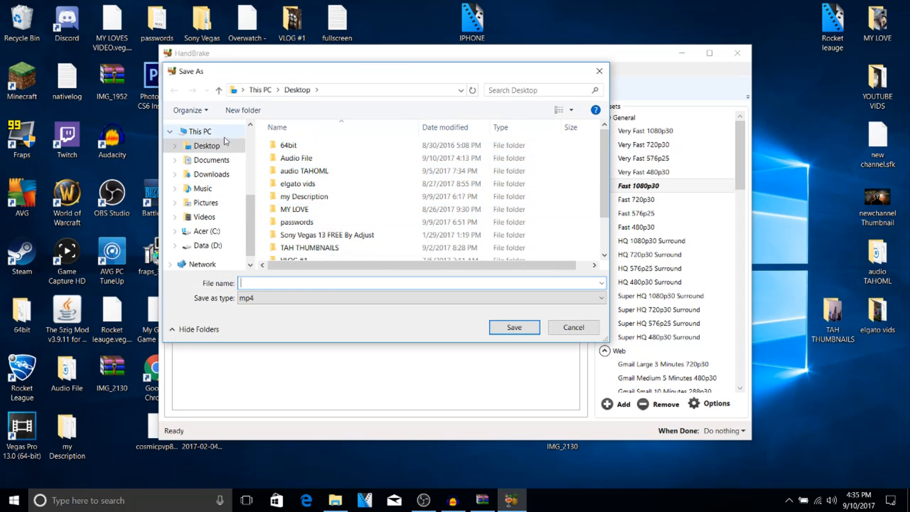
pyautogui.moveTo(396, 306)
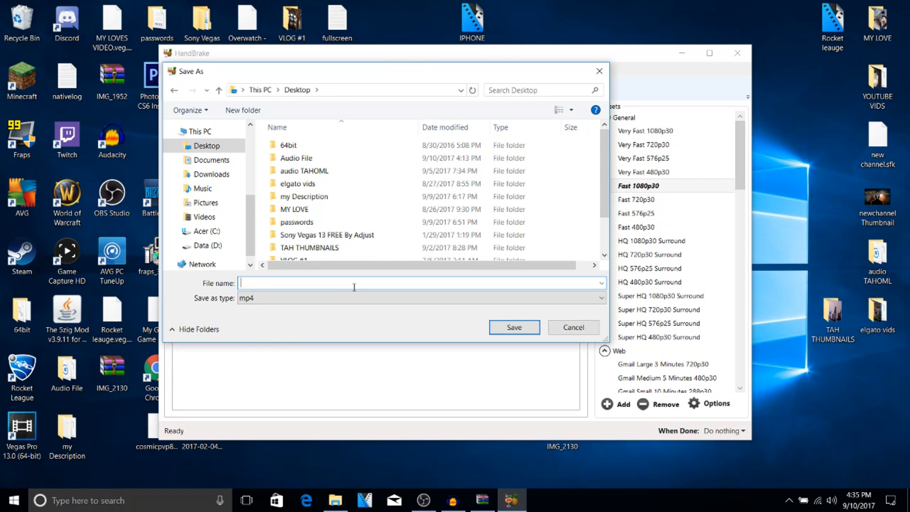
pyautogui.write('IPHONE D')
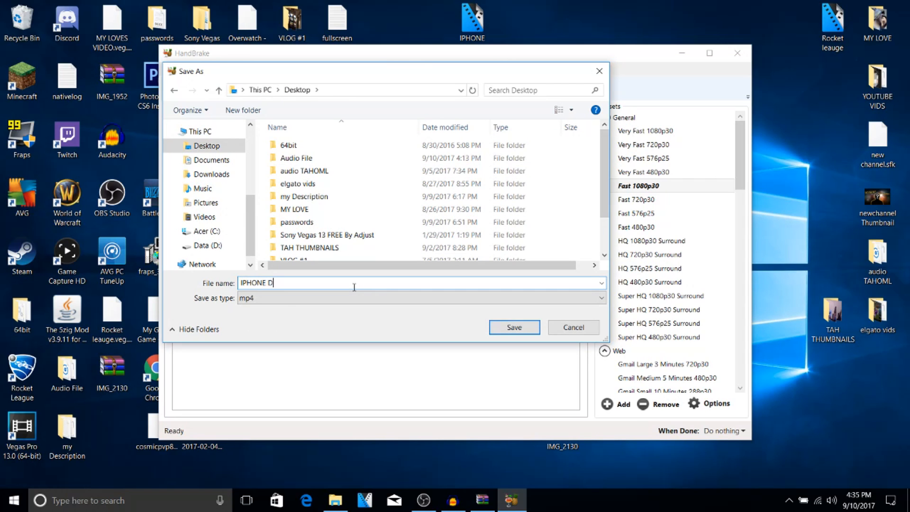
pyautogui.write('VID SONY')
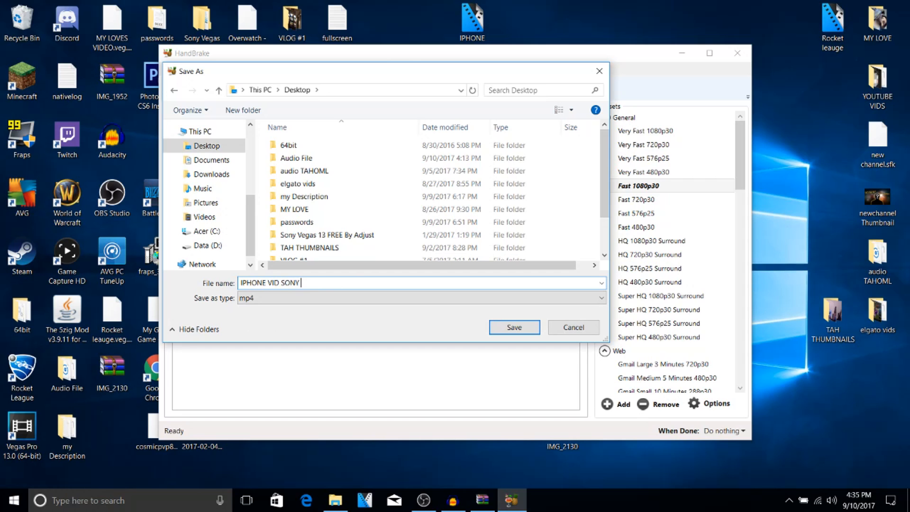
pyautogui.write('VEGAS')
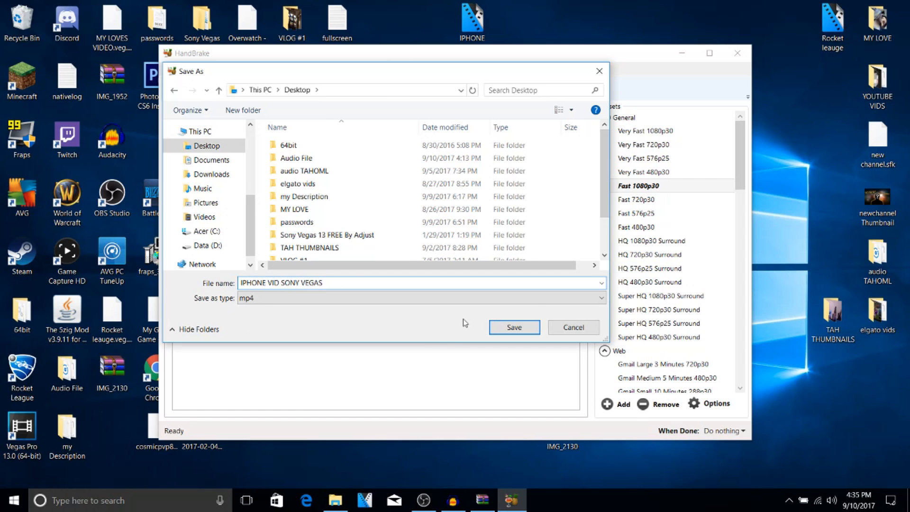
pyautogui.click(513, 327)
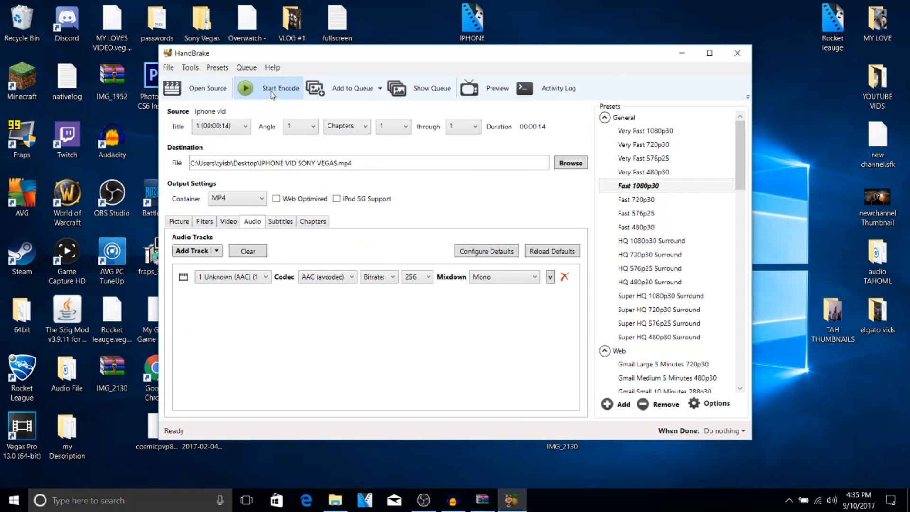
# Encode the video, close HandBrake and locate IPHONE VID SONY VEGAS on the desktop.
pyautogui.click(280, 88)
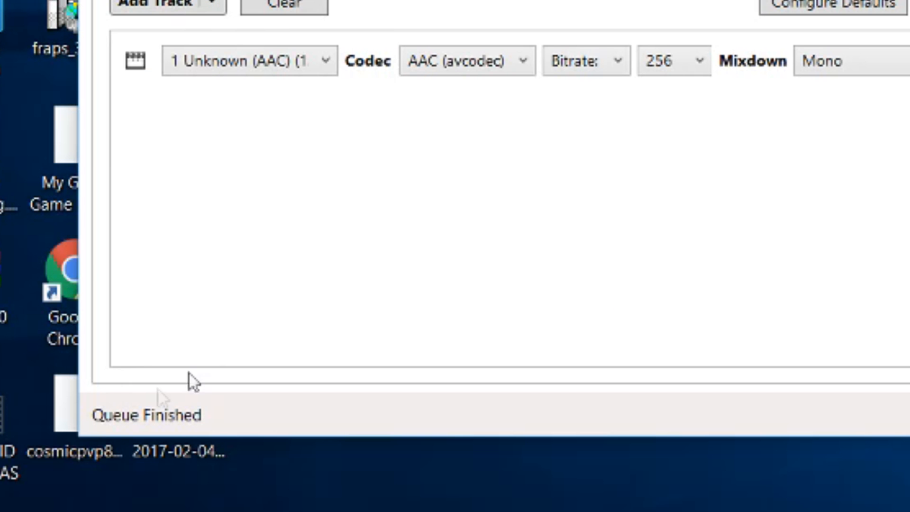
pyautogui.click(709, 53)
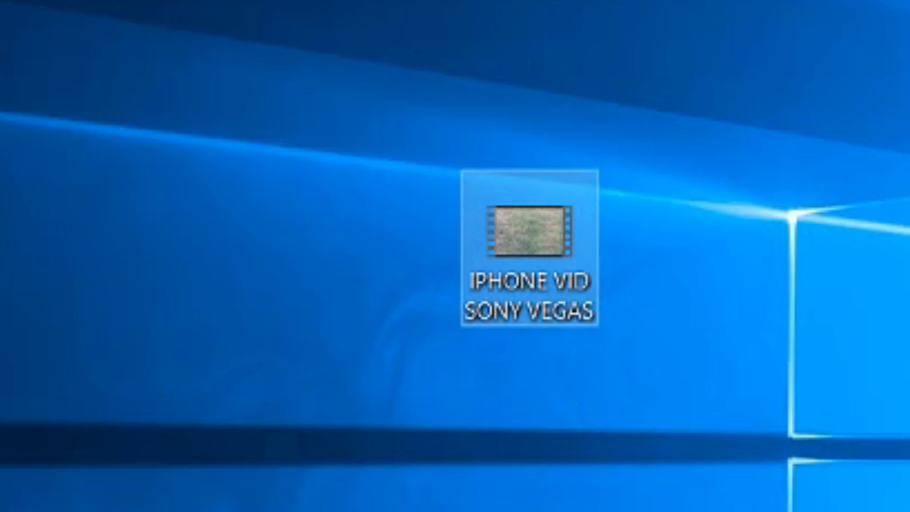
pyautogui.doubleClick(529, 250)
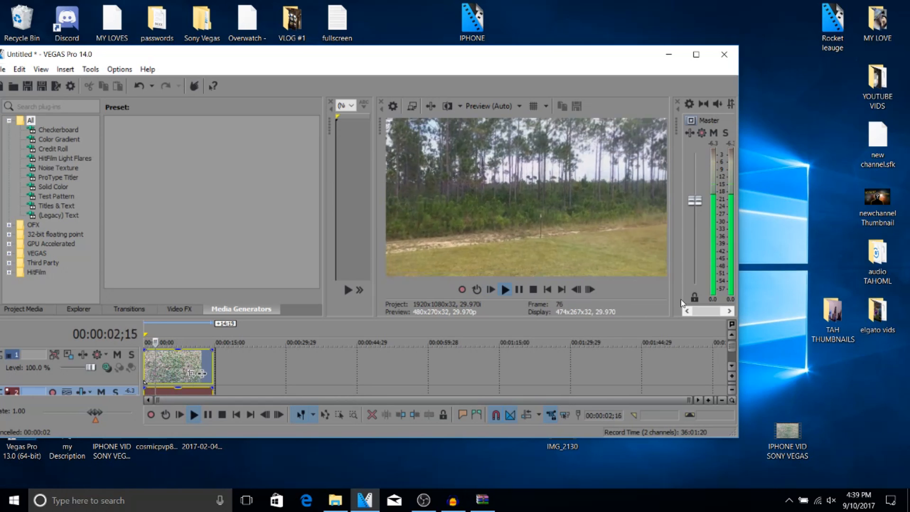
# Place the converted clip on the Vegas Pro timeline and play it in the preview.
pyautogui.click(504, 289)
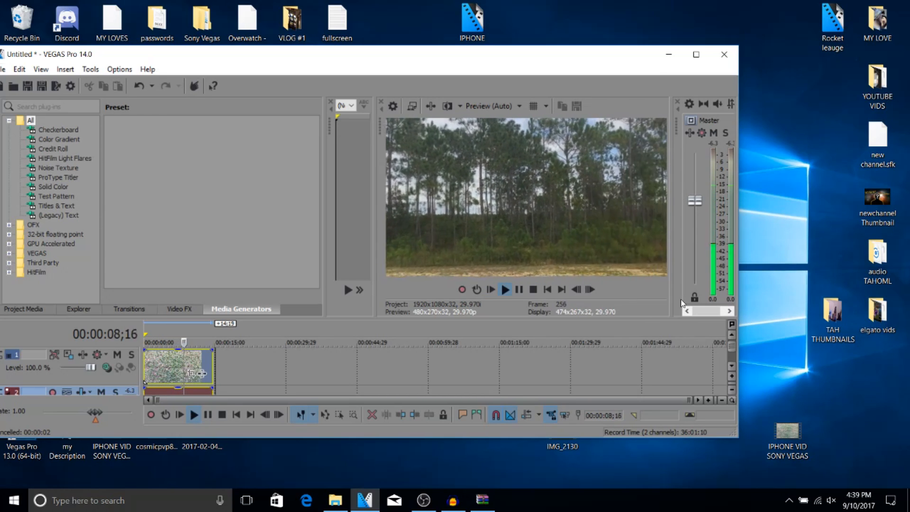
pyautogui.click(194, 414)
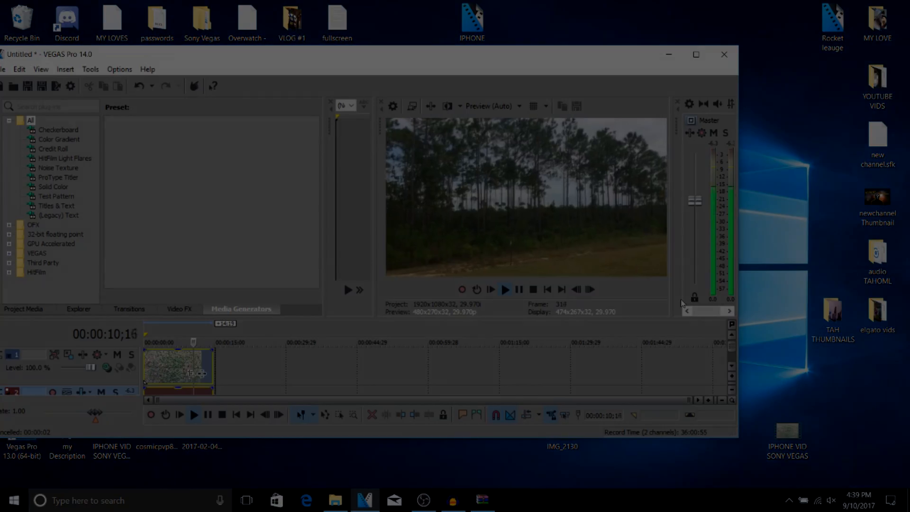